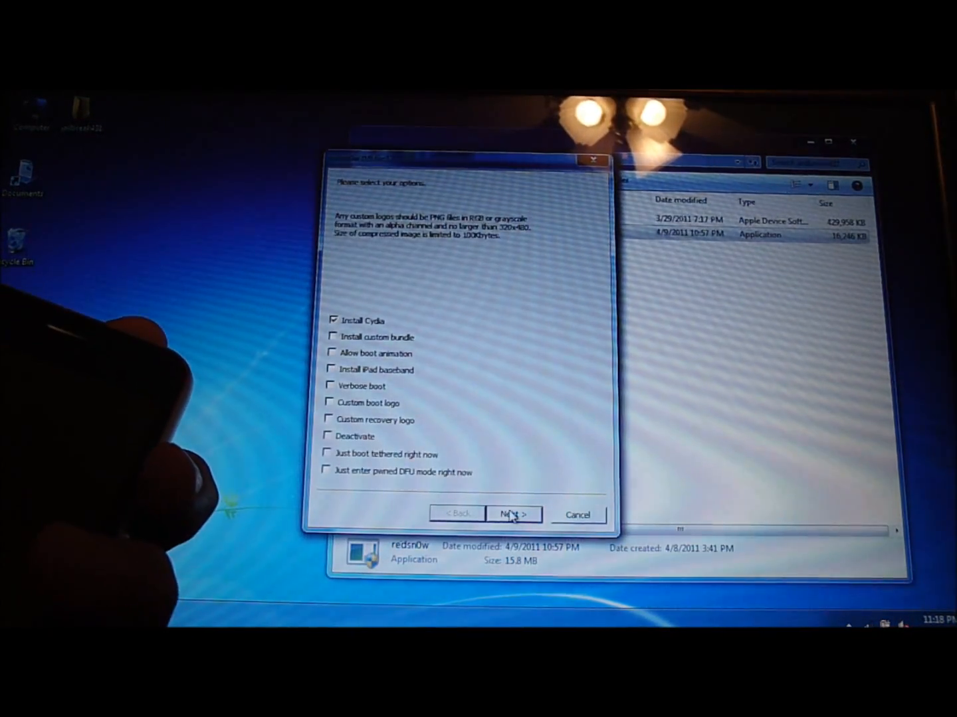
Proceed through the DFU-mode Power/Home button steps and start jailbreaking the connected iPhone.
{"action": "left_click", "coordinate": [513, 514]}
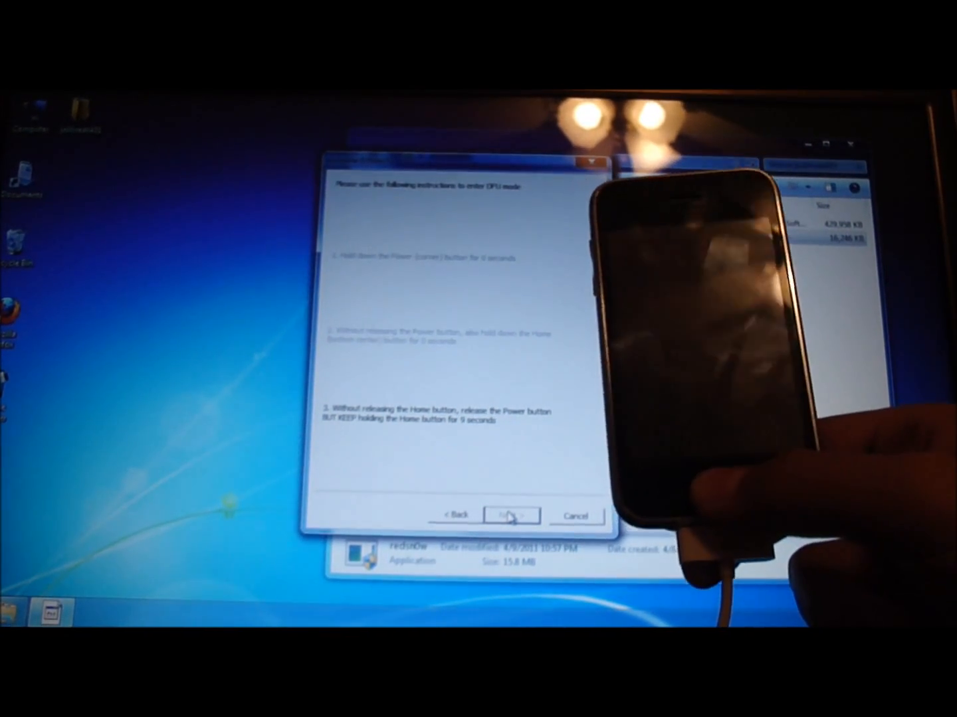
{"action": "left_click", "coordinate": [510, 516]}
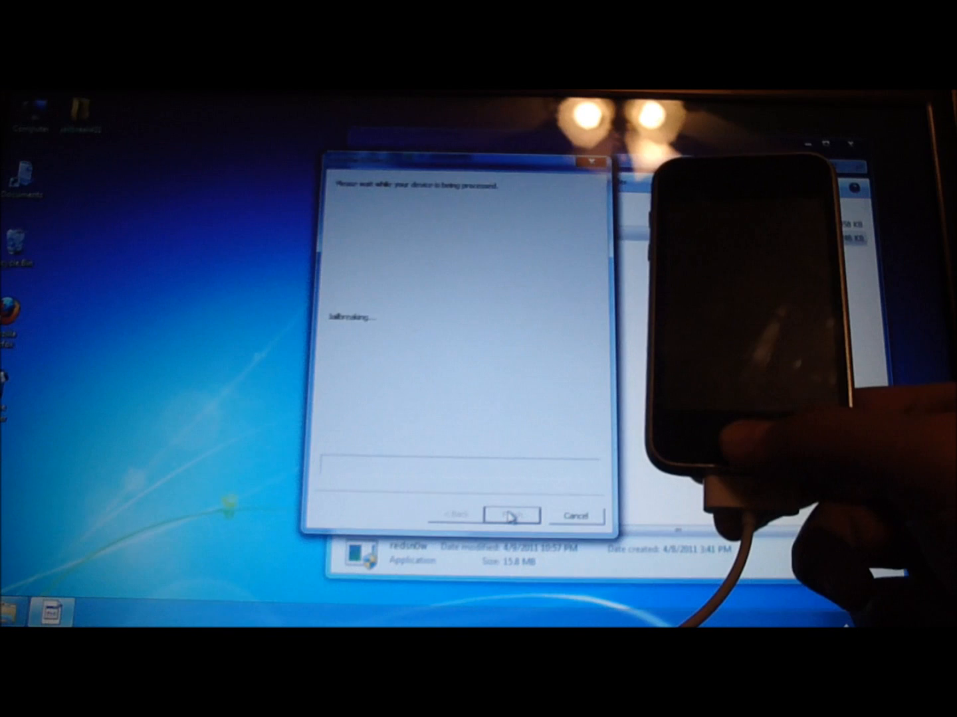